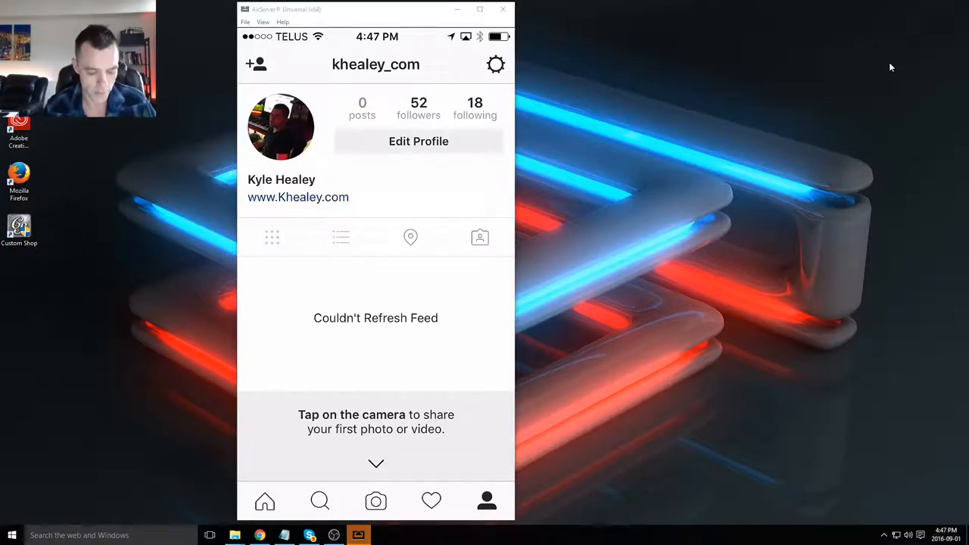
- Open the Tumblr Login screen from Share Settings in the account options
click(495, 65)
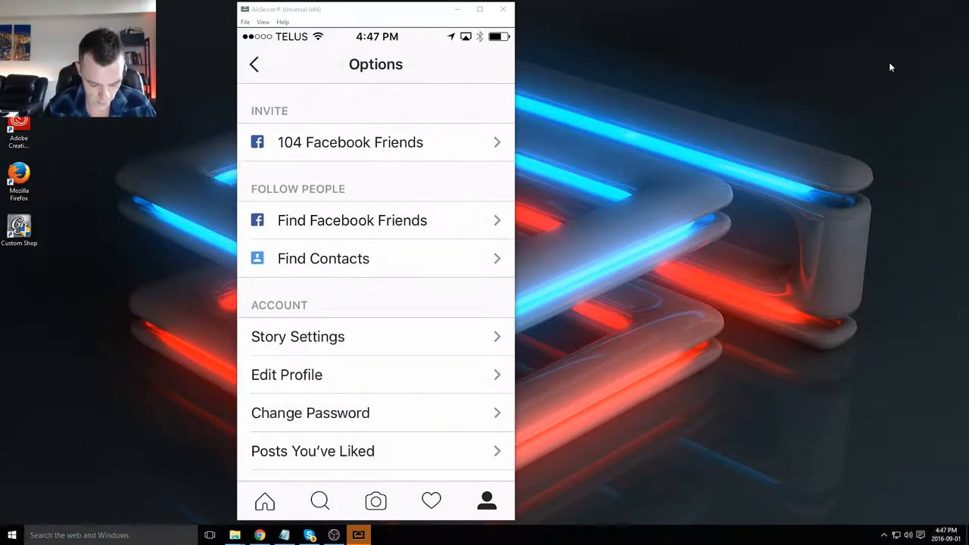
scroll(down, 3)
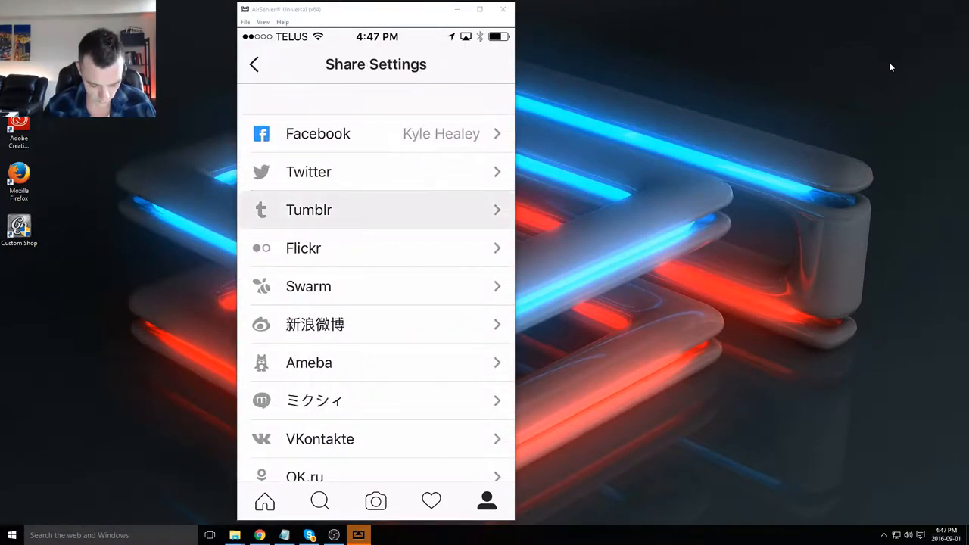
click(375, 209)
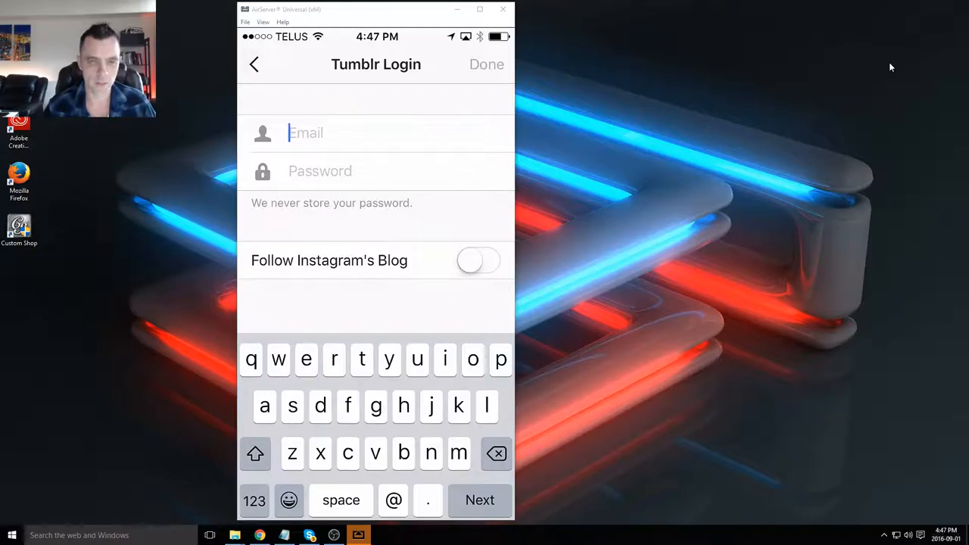